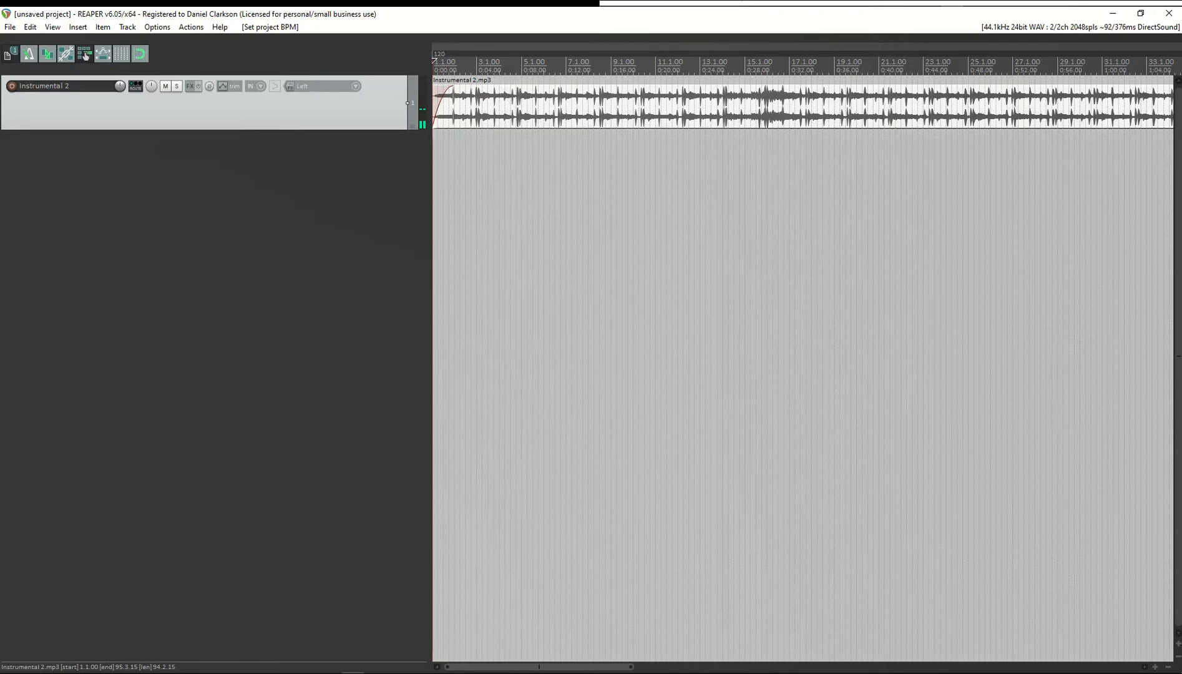
# - Look at the project tempo editor and dismiss it without changing the 120 BPM tempo
pyautogui.click(439, 54)
pyautogui.write('11')
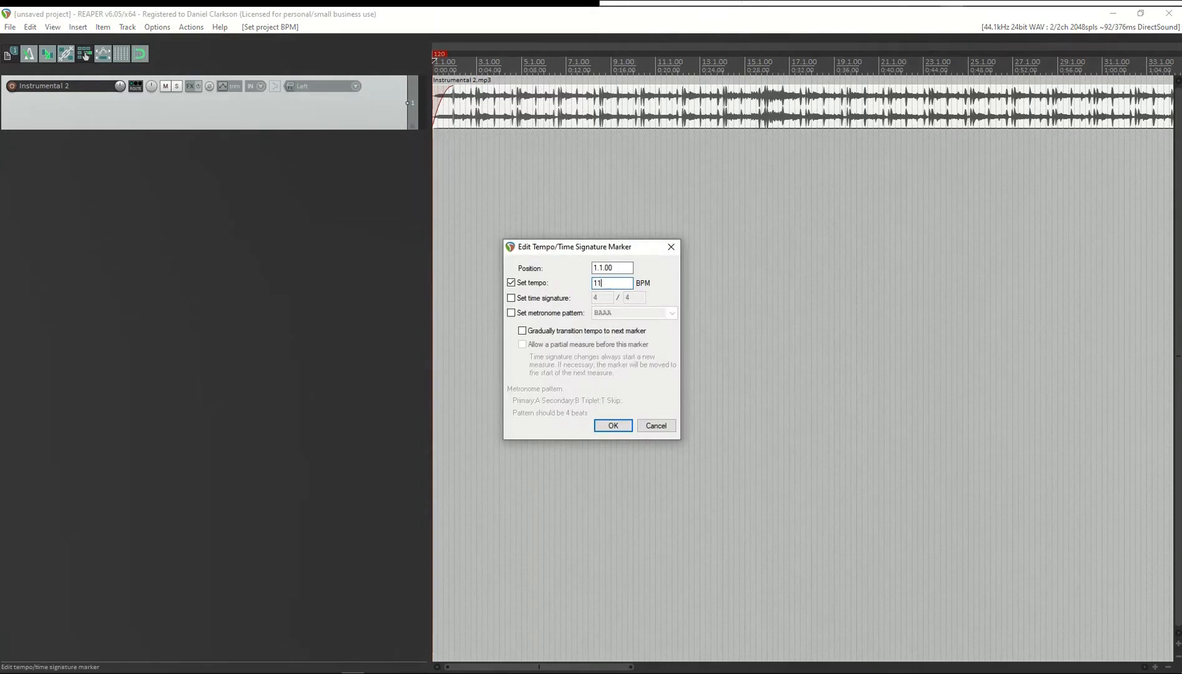
pyautogui.click(612, 426)
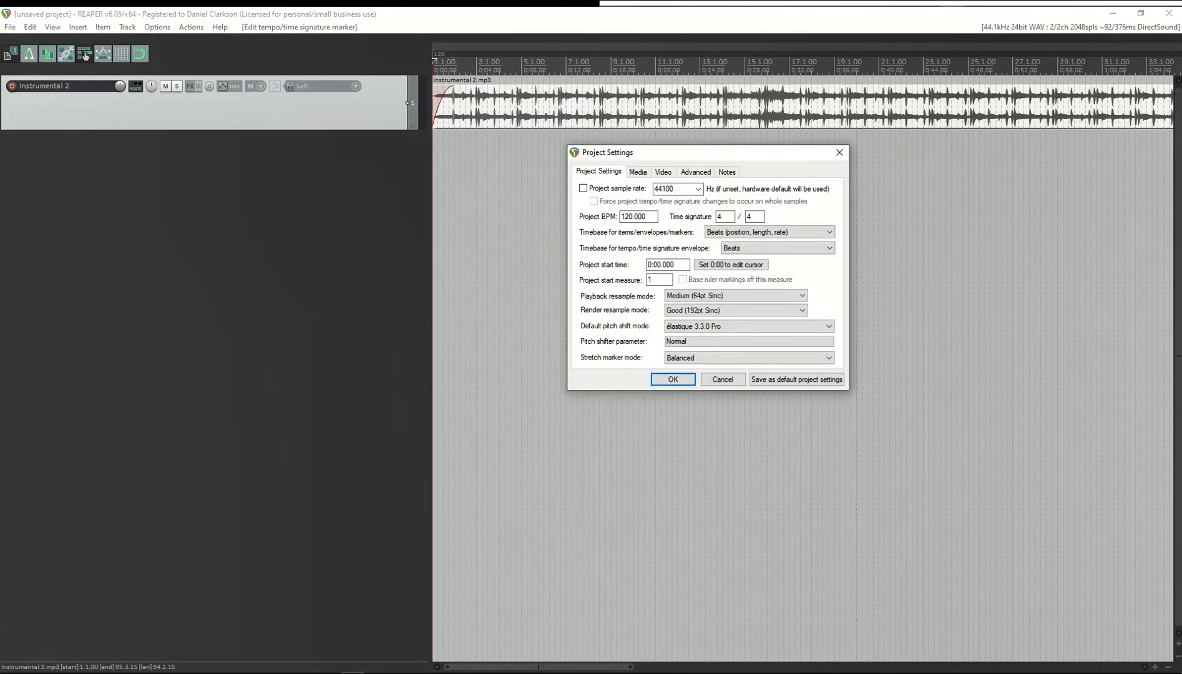
# - Set the item/envelope/marker timebase and the tempo-envelope timebase to Time and apply
pyautogui.click(768, 231)
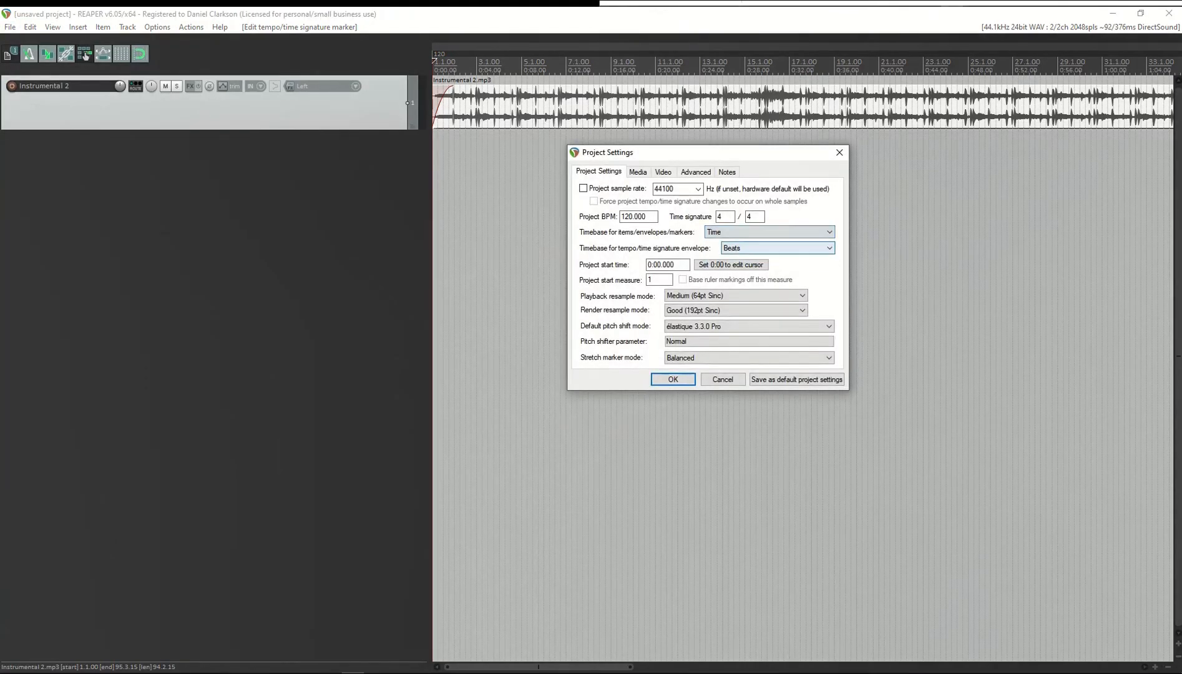
pyautogui.click(777, 248)
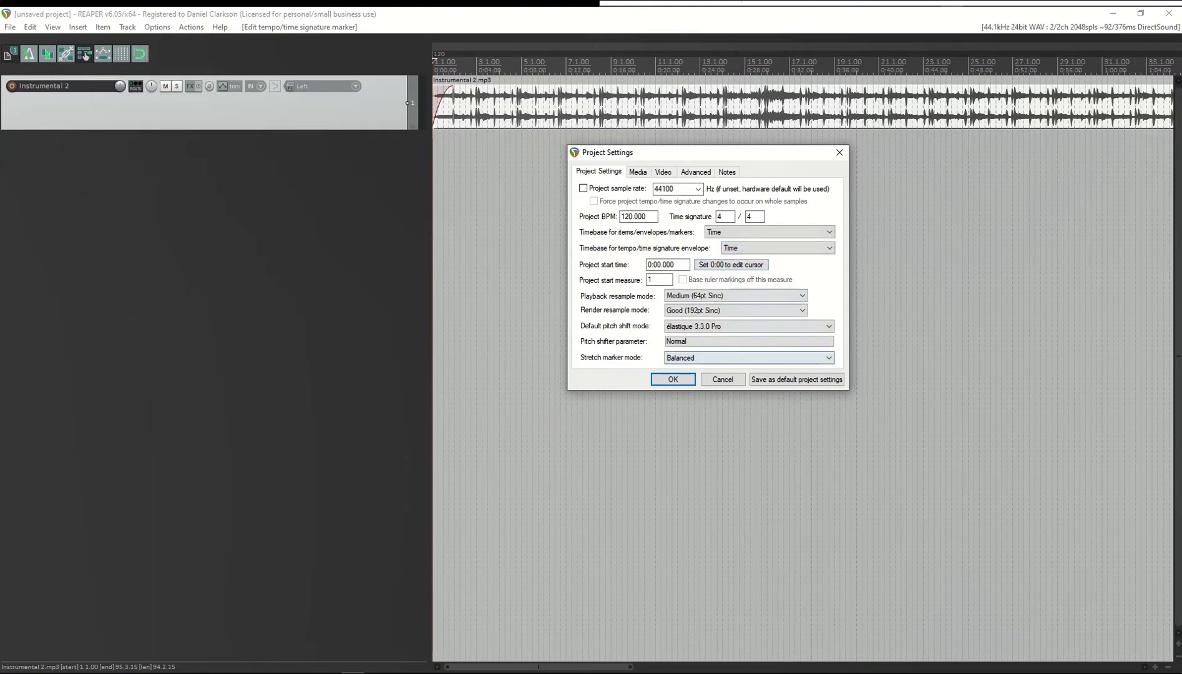
pyautogui.click(672, 380)
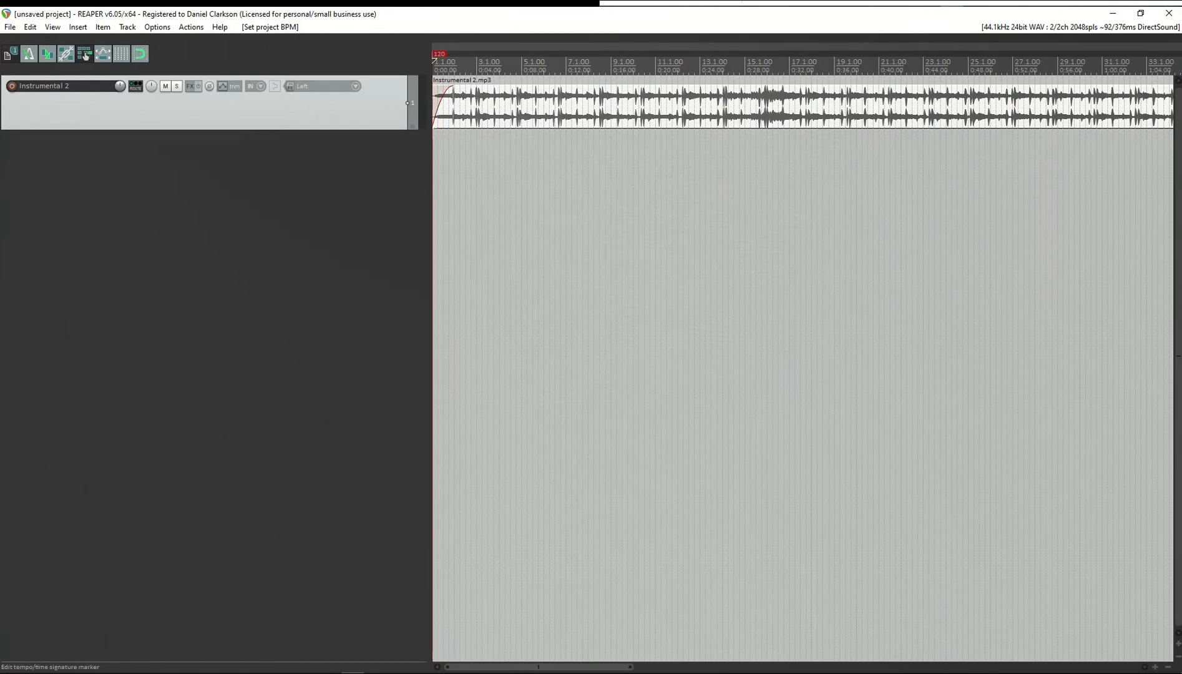
# - Change the starting tempo marker to 130 BPM, leaving the Instrumental 2 item's timing intact
pyautogui.doubleClick(440, 52)
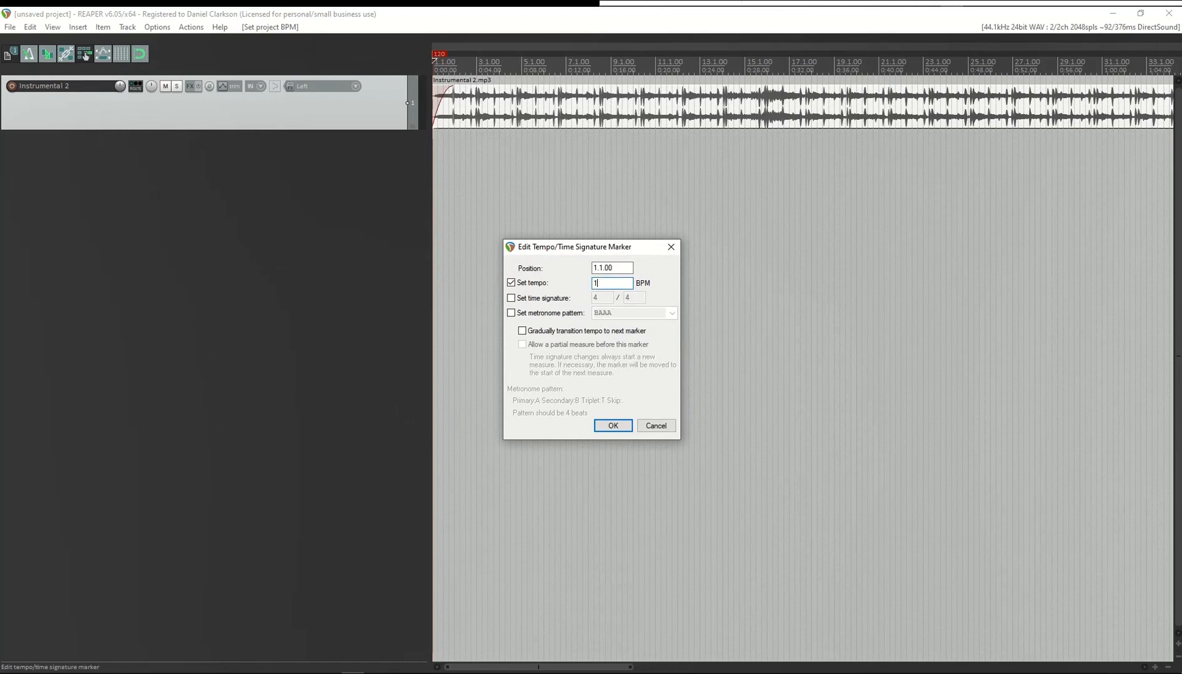
pyautogui.write('30')
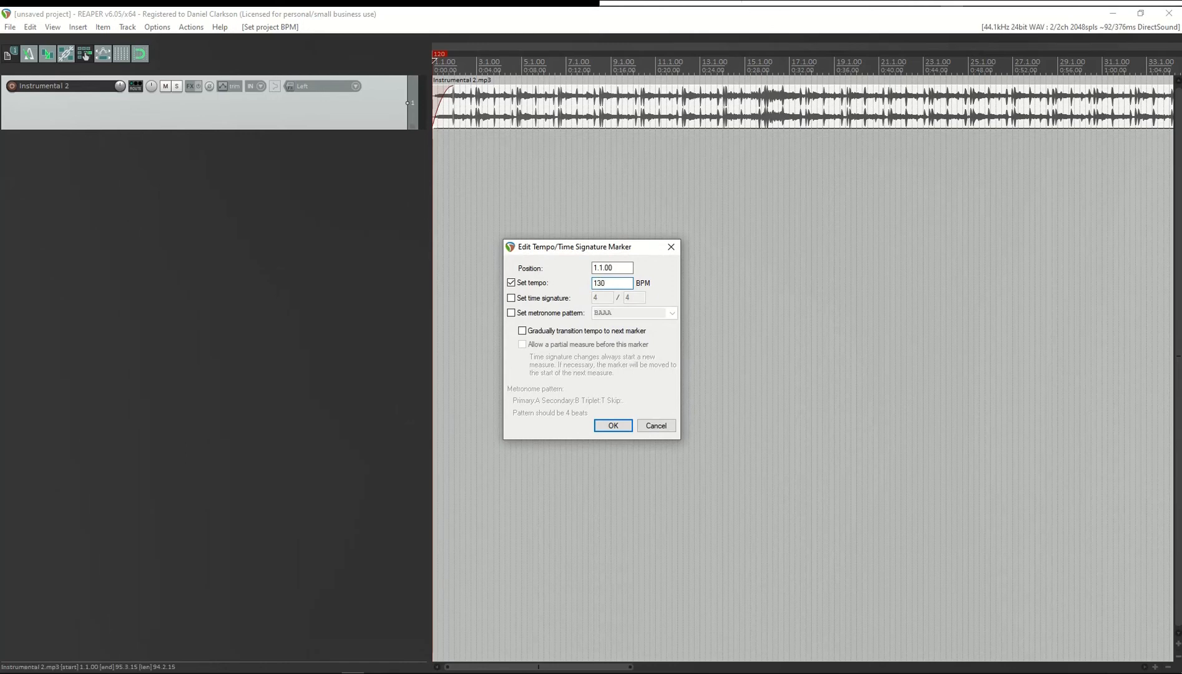
pyautogui.click(612, 426)
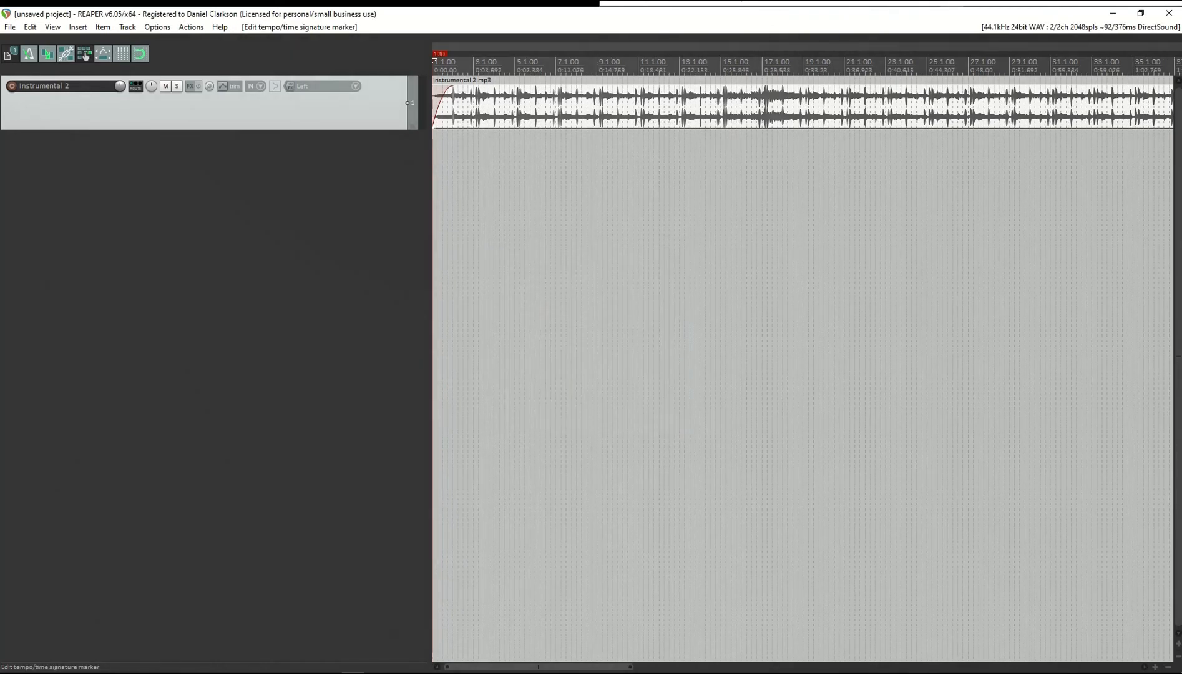